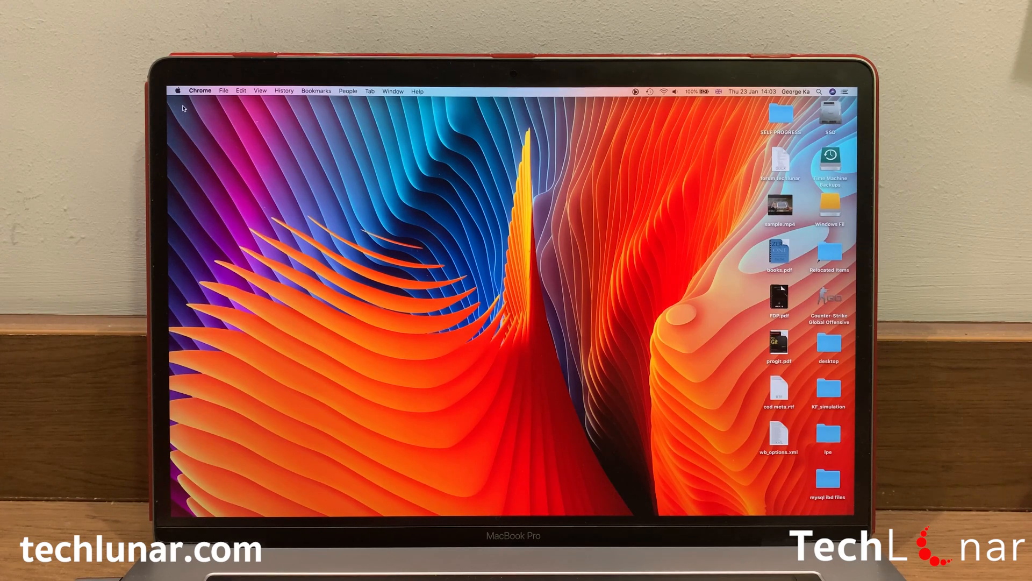
# Enable iCloud Photos in System Preferences' iCloud options, raising the Open Photos library prompt
pyautogui.click(570, 506)
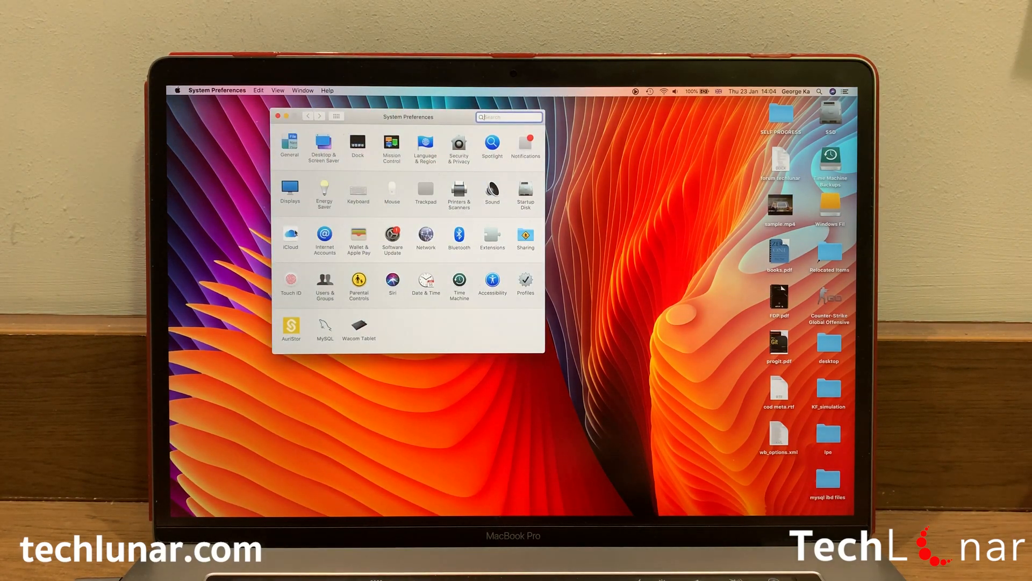
pyautogui.click(290, 239)
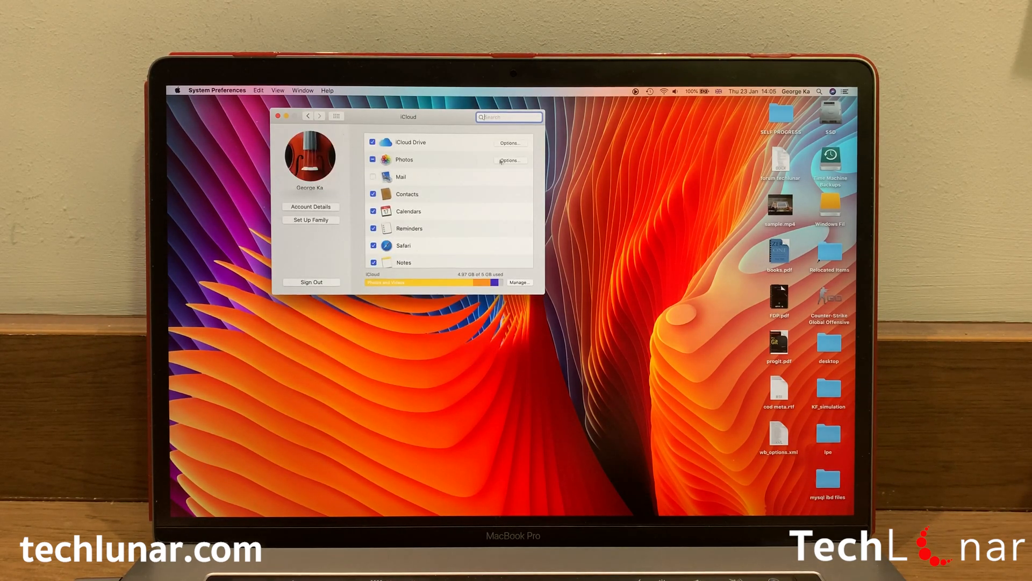
pyautogui.click(510, 160)
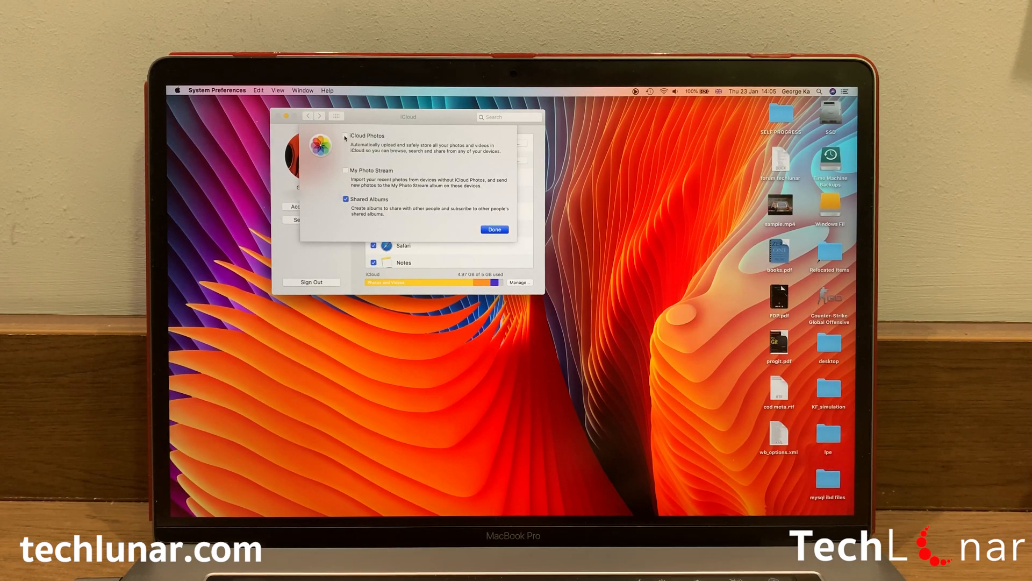
pyautogui.click(345, 136)
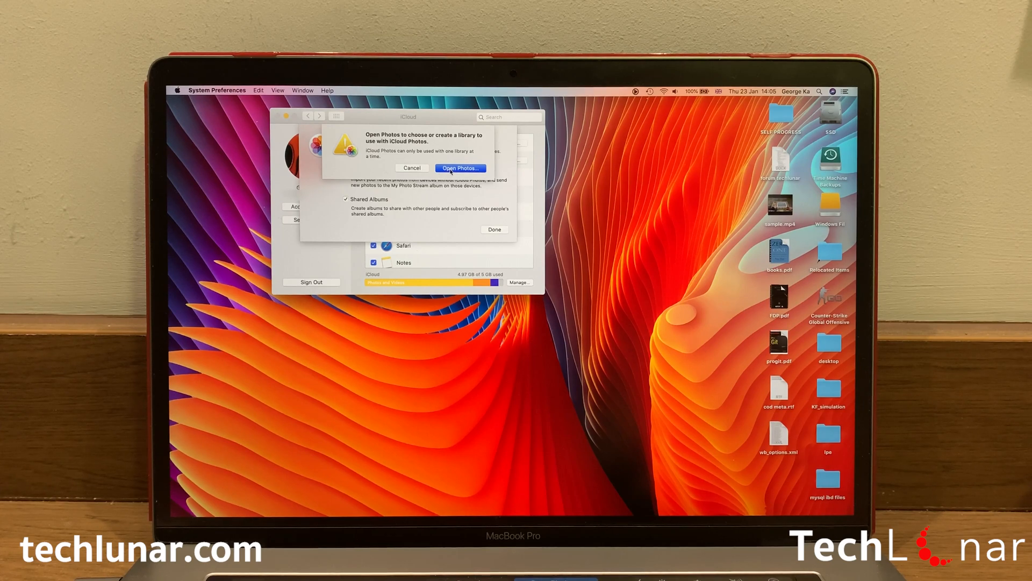
# Launch Photos from the prompt and view its iCloud preferences requiring the System Photo Library
pyautogui.click(412, 167)
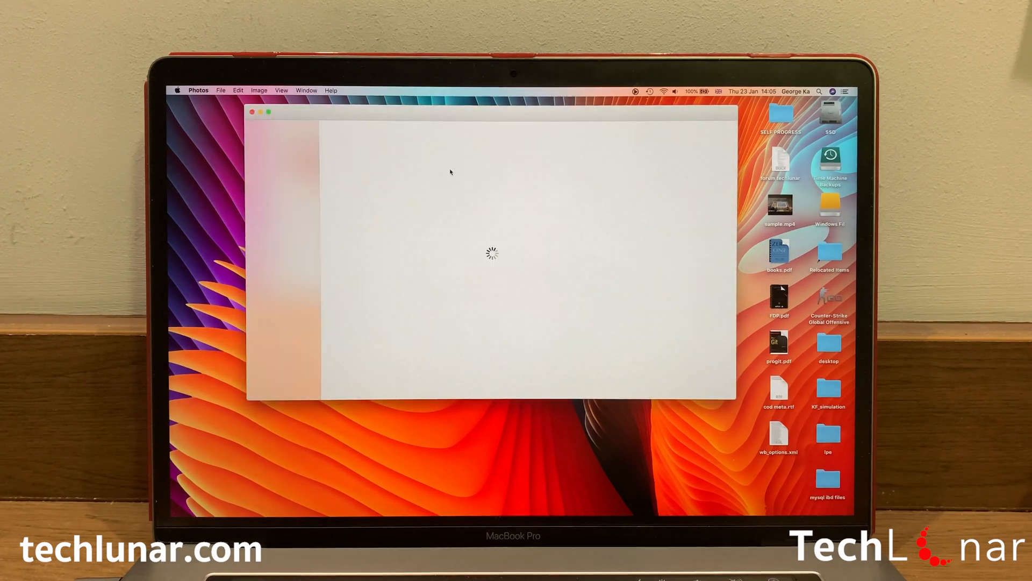
pyautogui.click(198, 90)
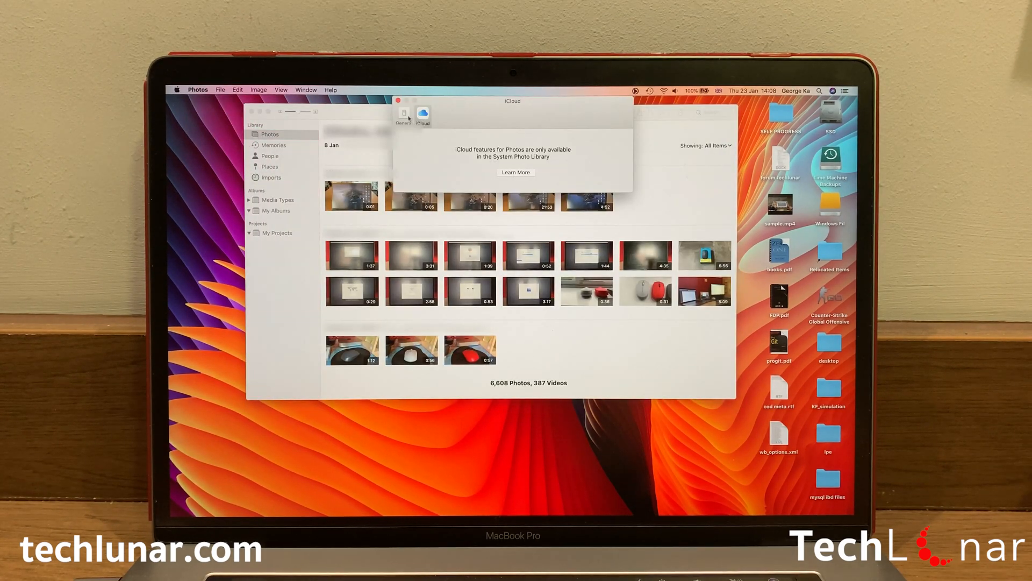
pyautogui.click(403, 113)
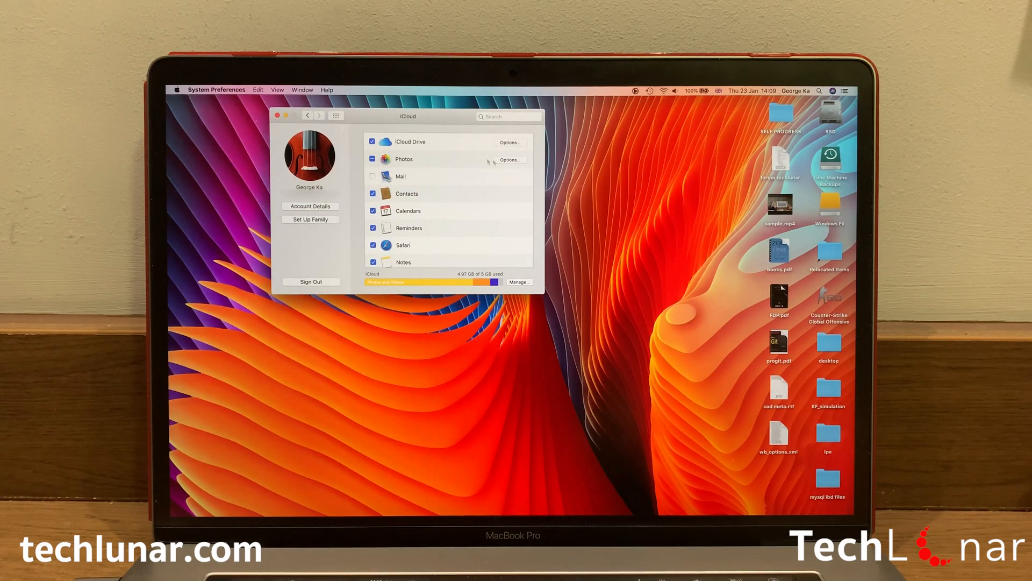
# Turn on iCloud Photos with Optimise Storage and confirm with Done
pyautogui.click(373, 159)
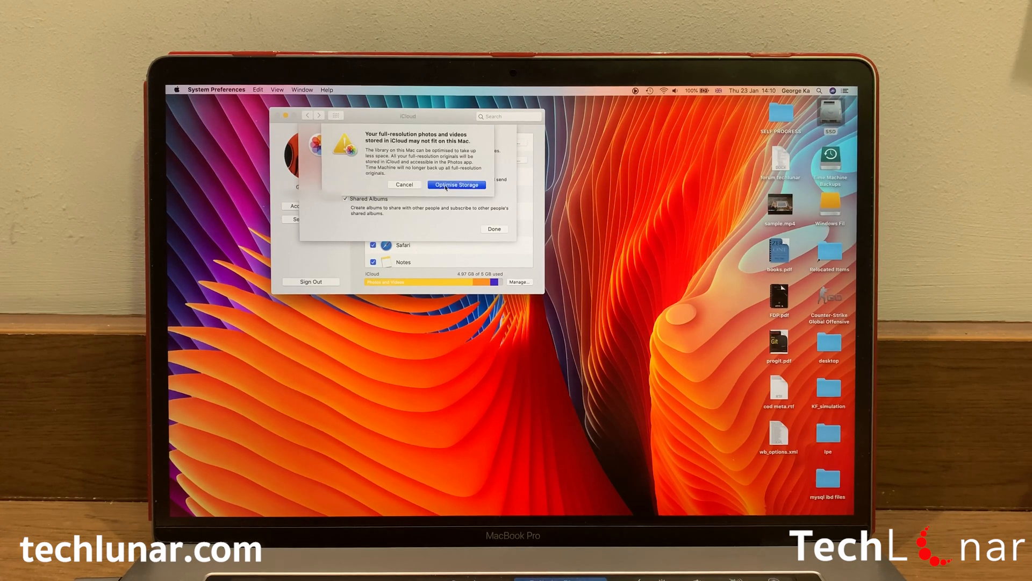
pyautogui.click(456, 184)
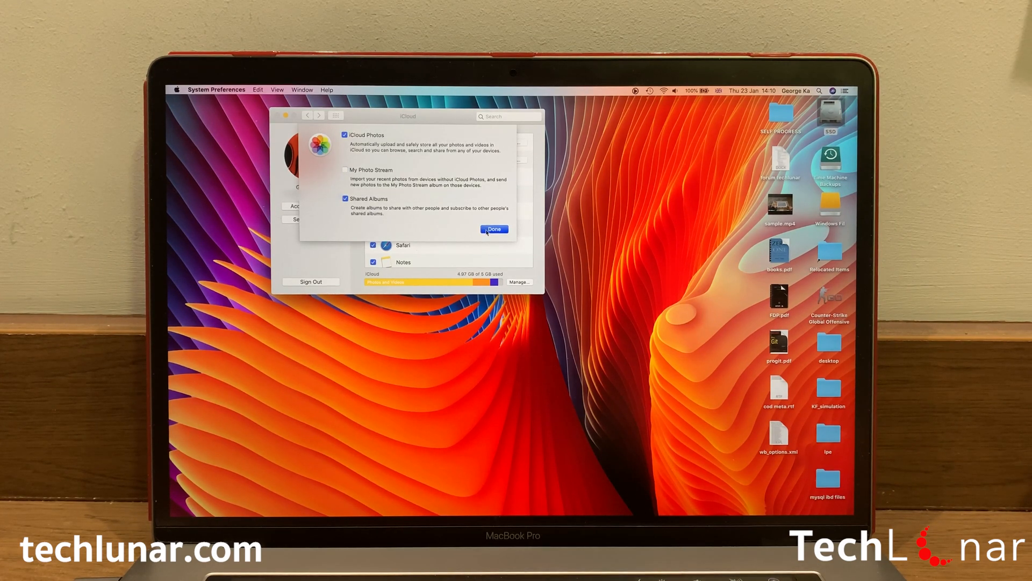
pyautogui.click(493, 229)
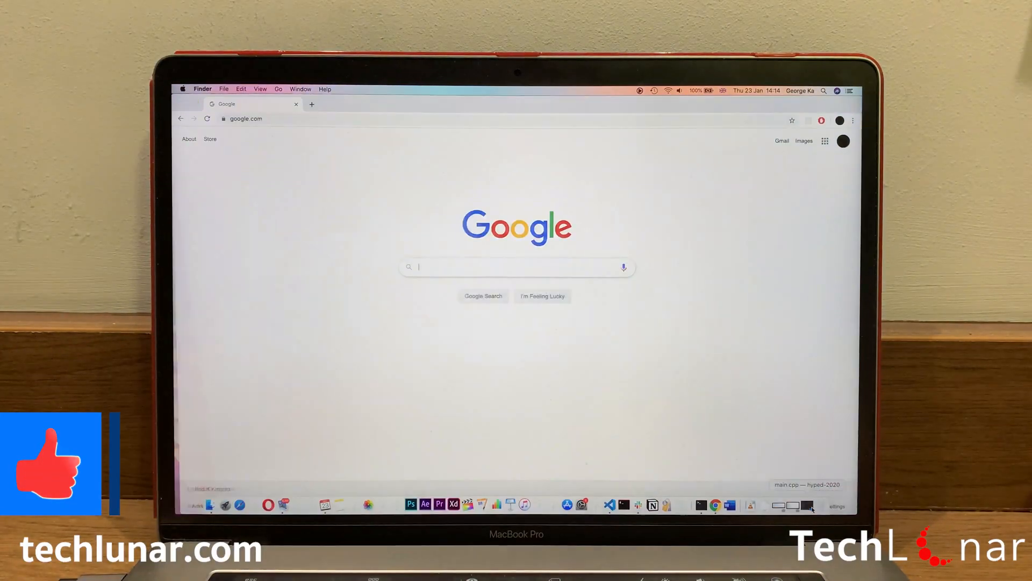
# Sign in to icloud.com with the Apple ID and approve the new-device sign-in code
pyautogui.click(251, 104)
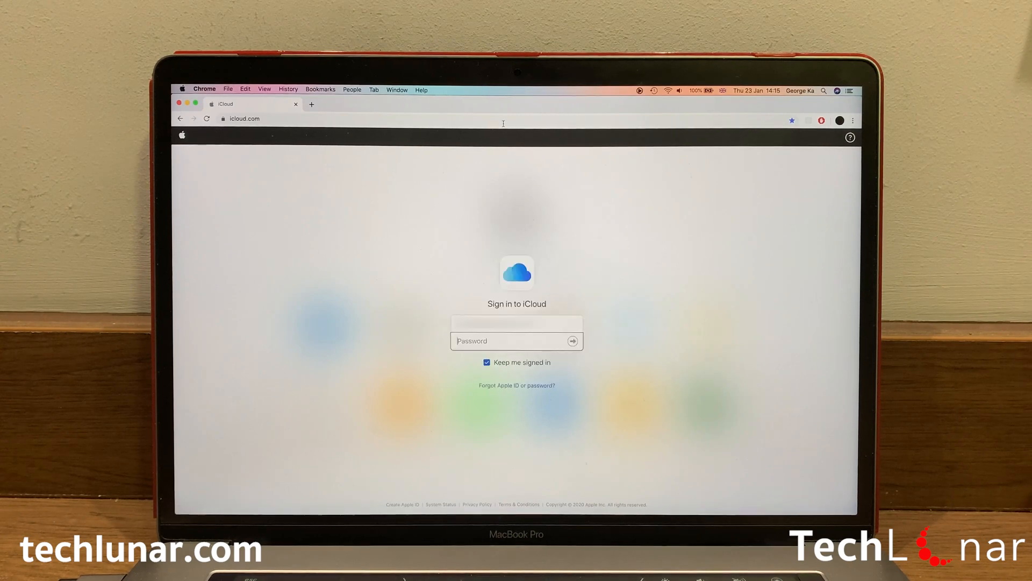
pyautogui.click(572, 341)
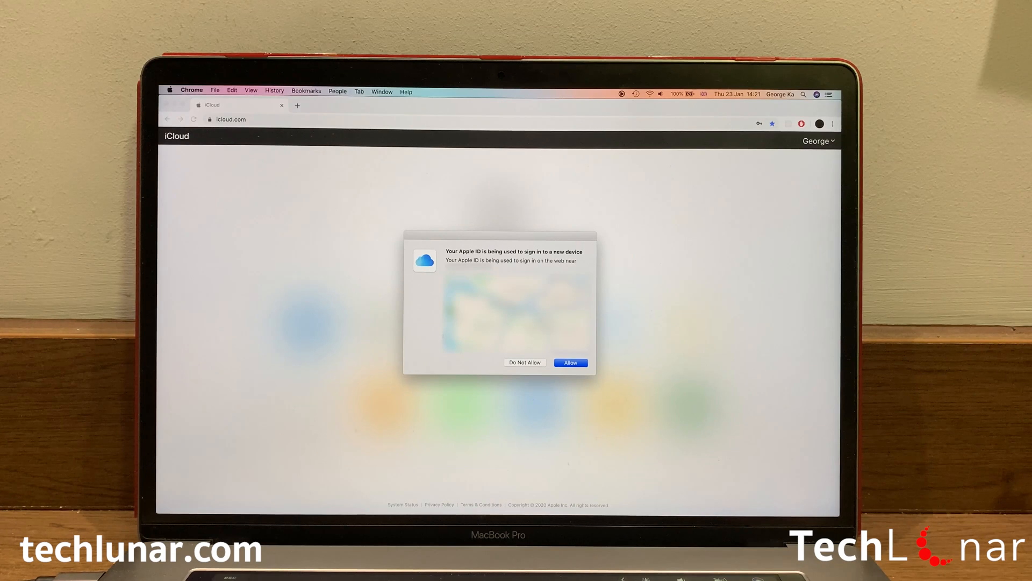
pyautogui.click(570, 363)
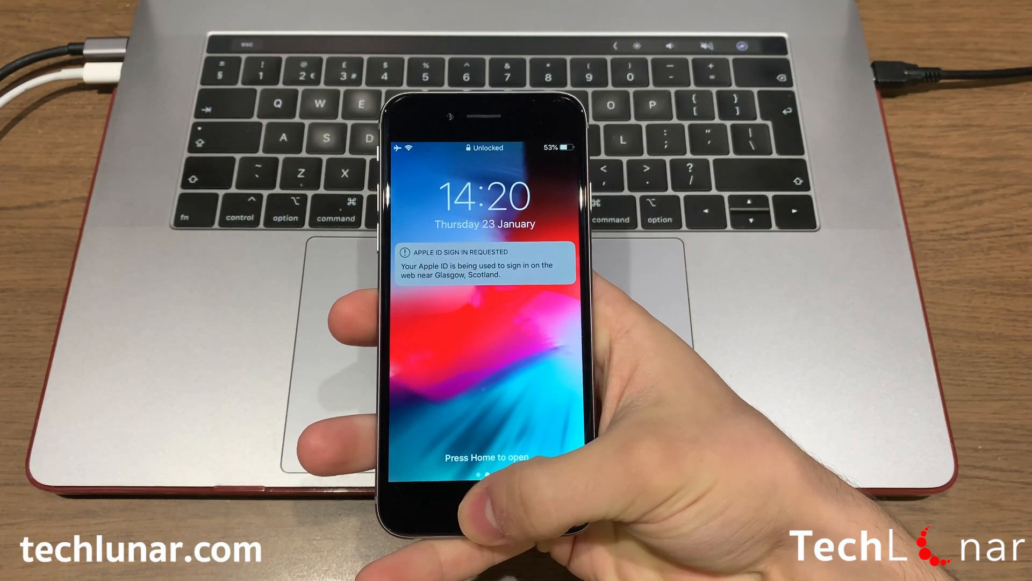
pyautogui.click(486, 478)
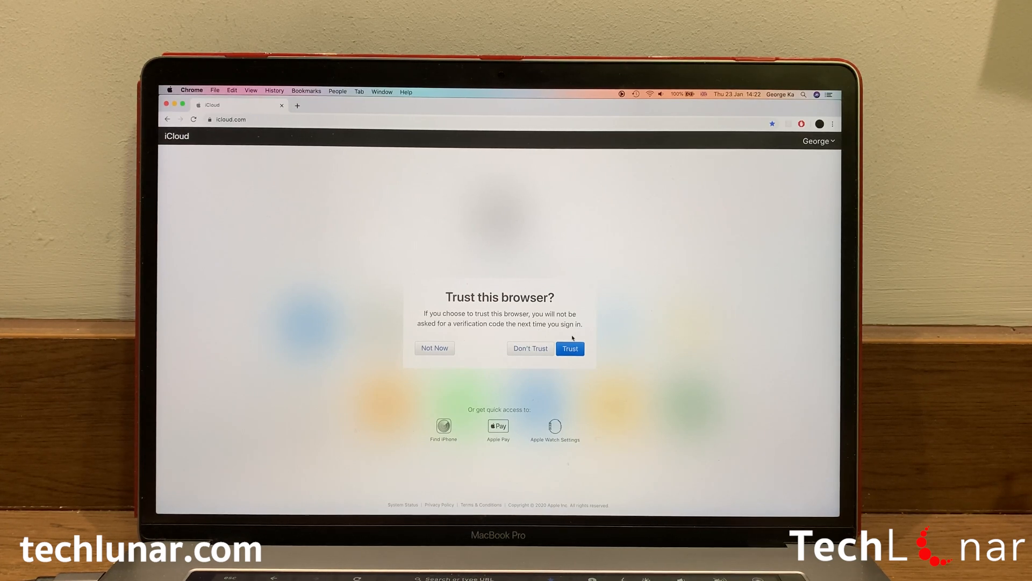
# Trust this browser and show the full library in iCloud Photos' Photos view
pyautogui.click(569, 347)
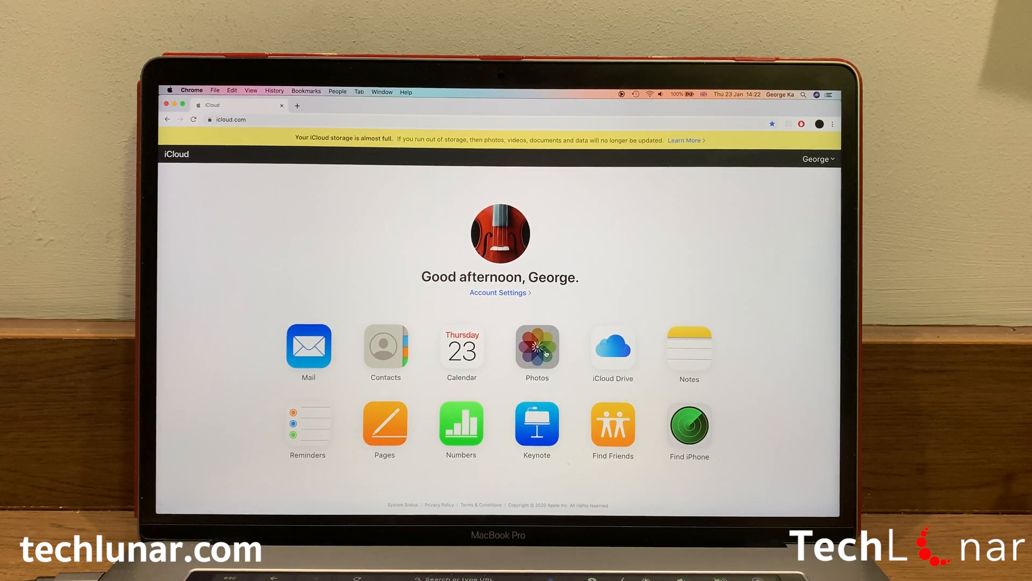
pyautogui.click(537, 345)
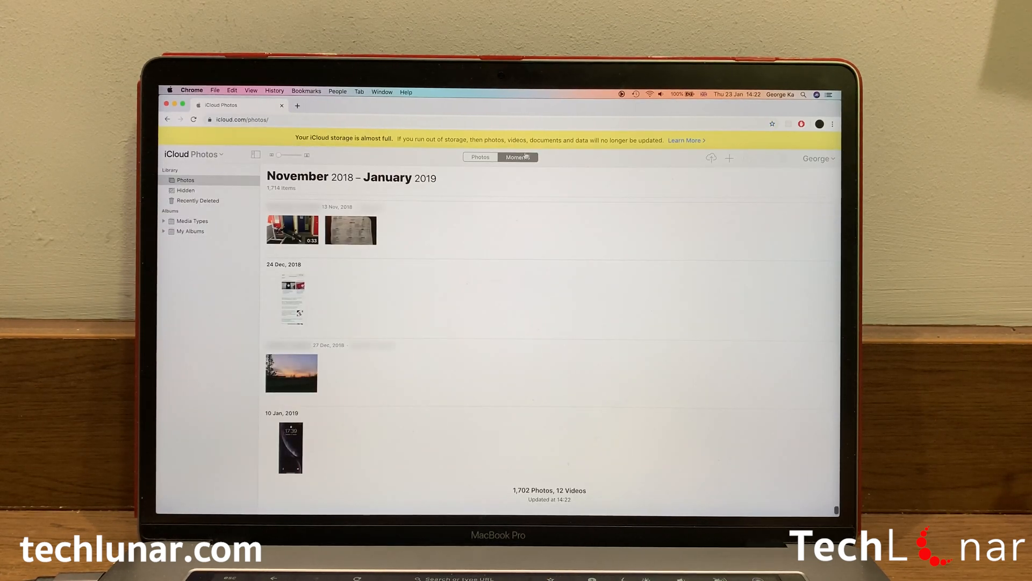
pyautogui.click(480, 157)
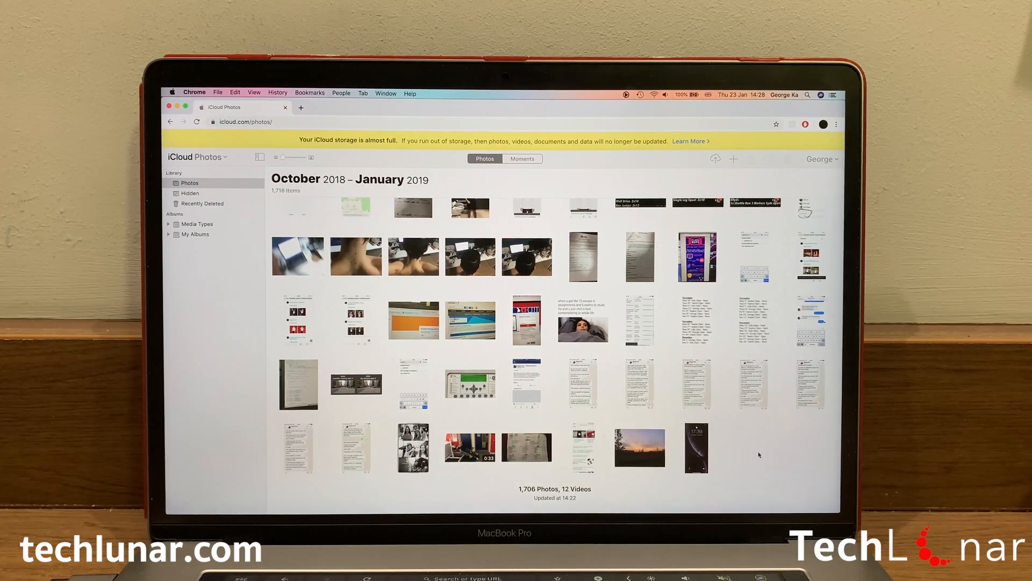
# Download the most recent photo and view IMG_0084.PNG from Downloads
pyautogui.click(696, 447)
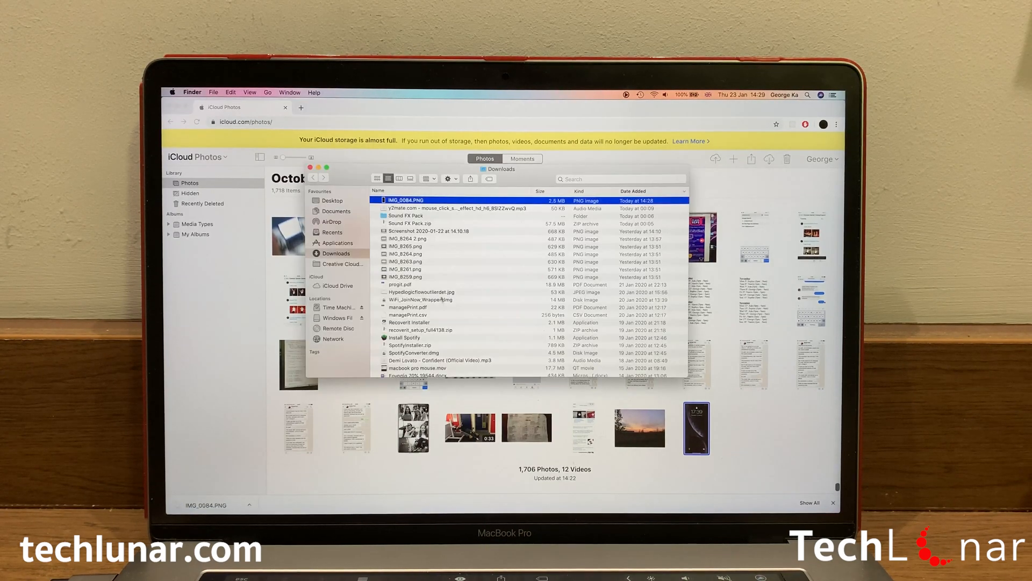
pyautogui.doubleClick(407, 200)
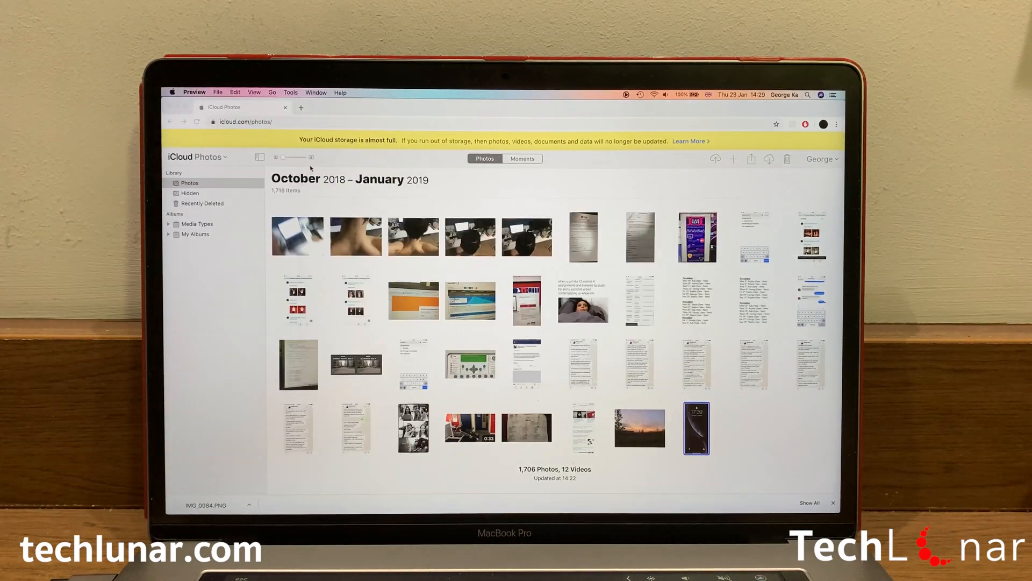
pyautogui.moveTo(788, 449)
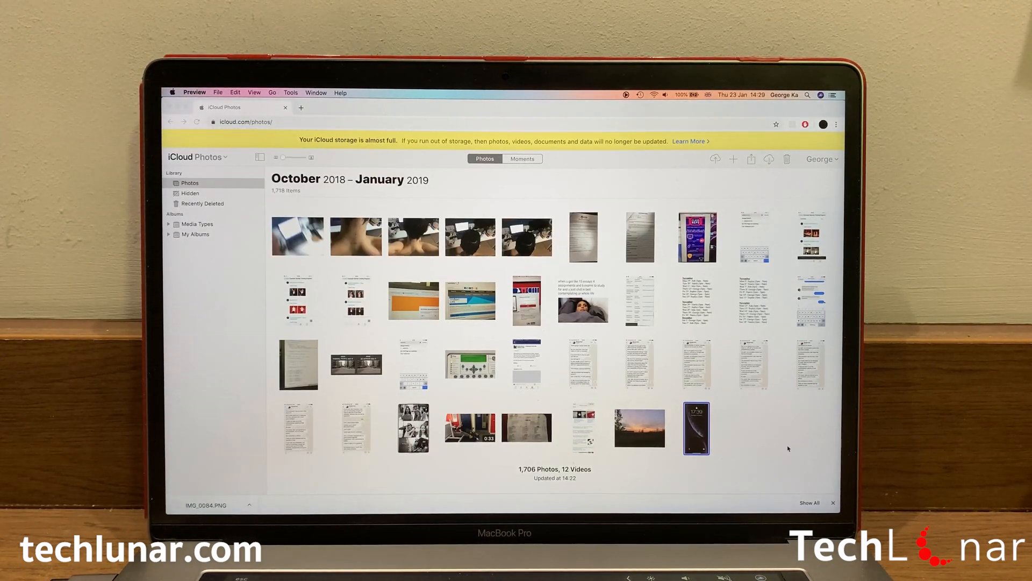
# Select all 1,680 items in the iCloud Photos grid with Command+A
pyautogui.press('cmd+a')
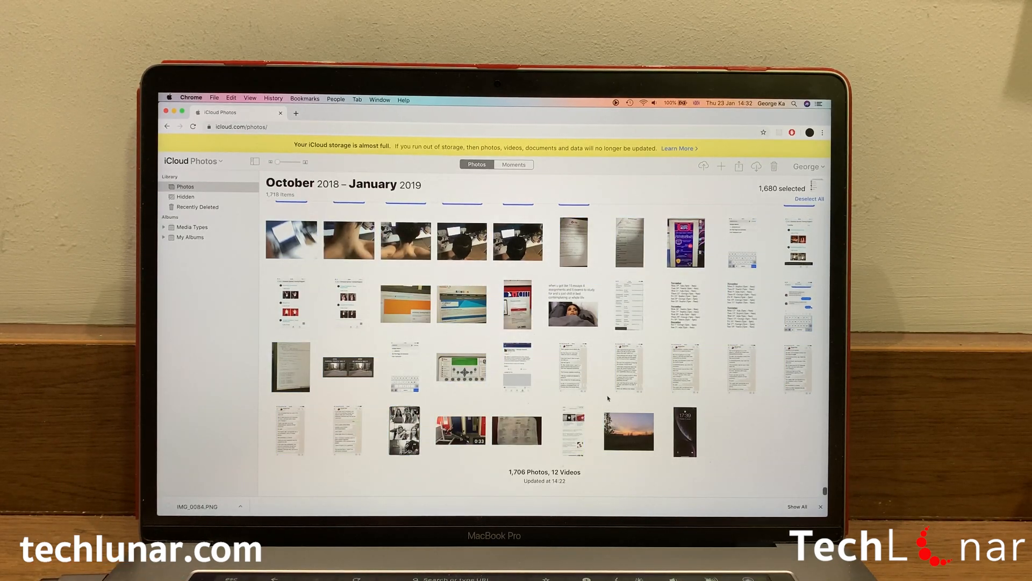
pyautogui.moveTo(760, 444)
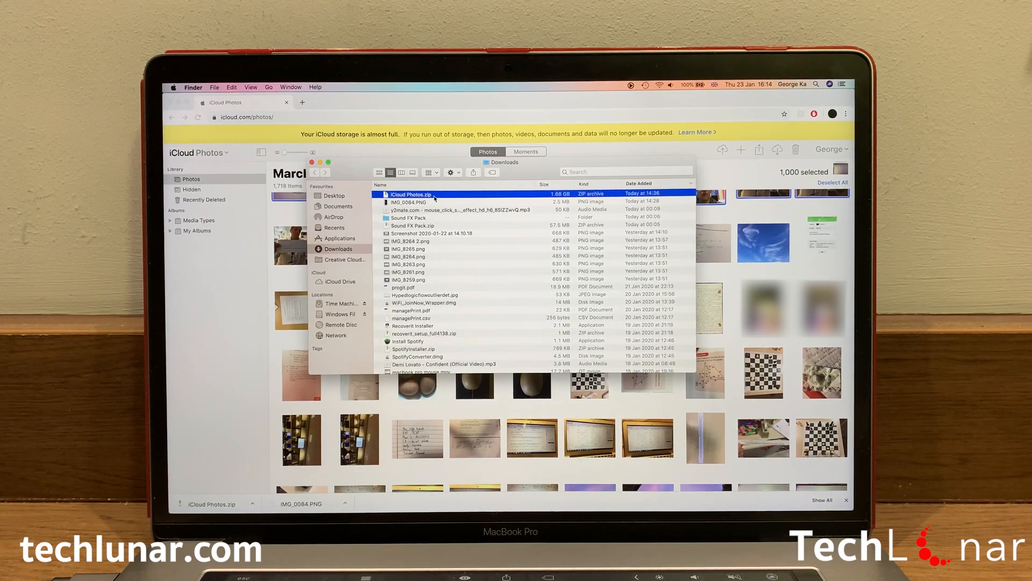
# Unzip iCloud Photos.zip in Downloads and browse the extracted JPEG photos
pyautogui.doubleClick(411, 193)
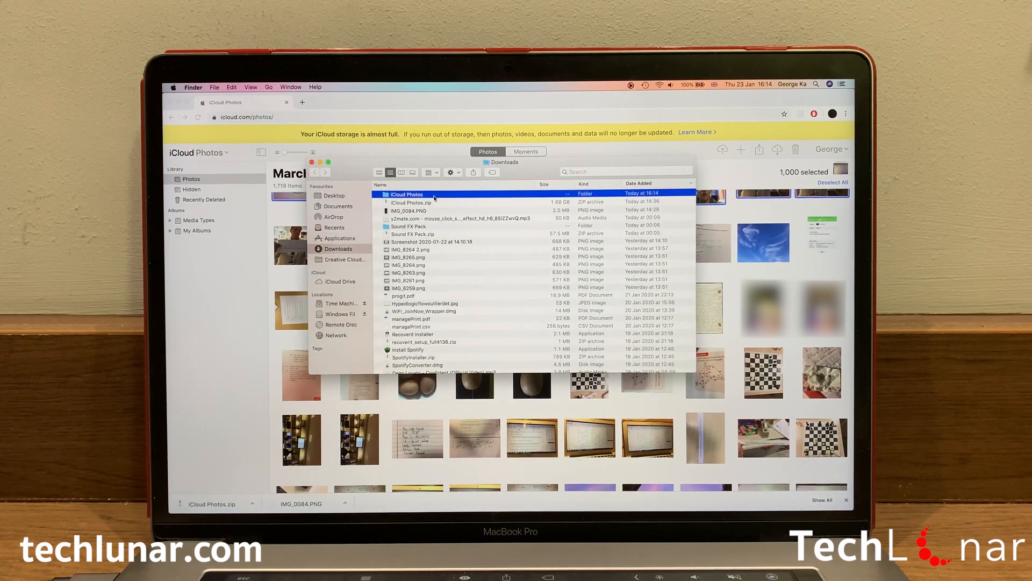
pyautogui.doubleClick(409, 194)
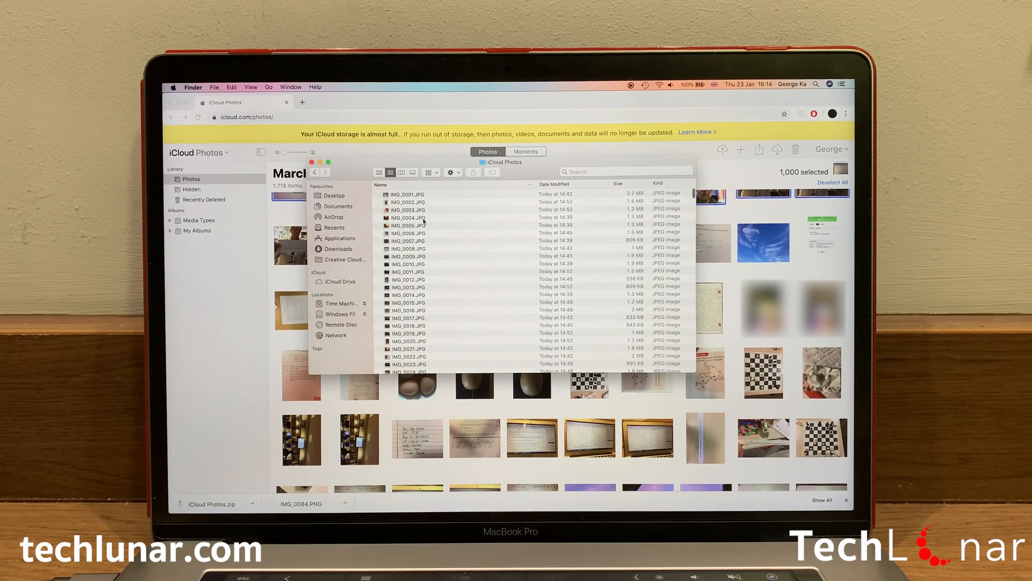
pyautogui.scroll(-3)
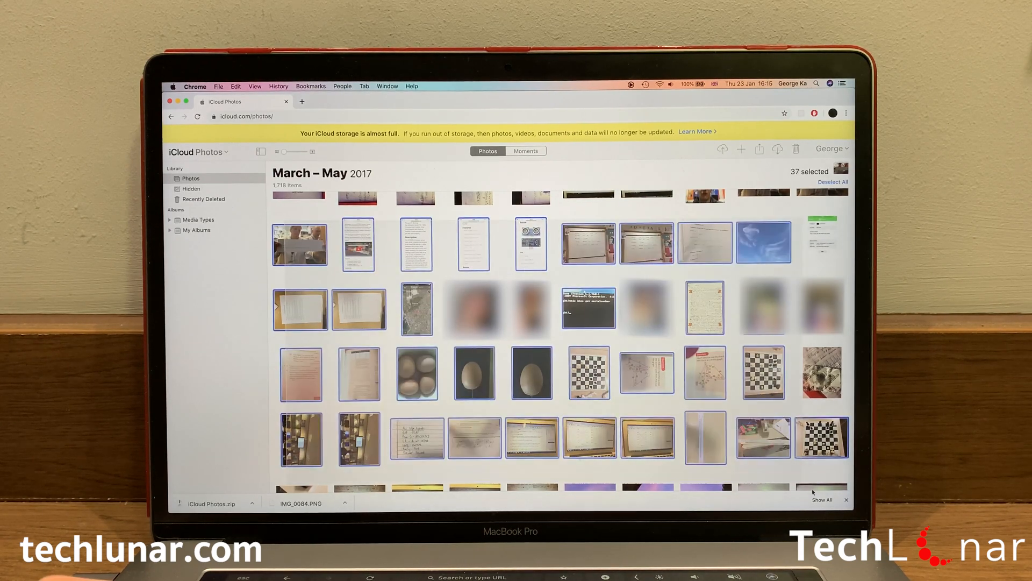
# Download the remaining 718 selected photos as a second iCloud Photos zip
pyautogui.scroll(-3)
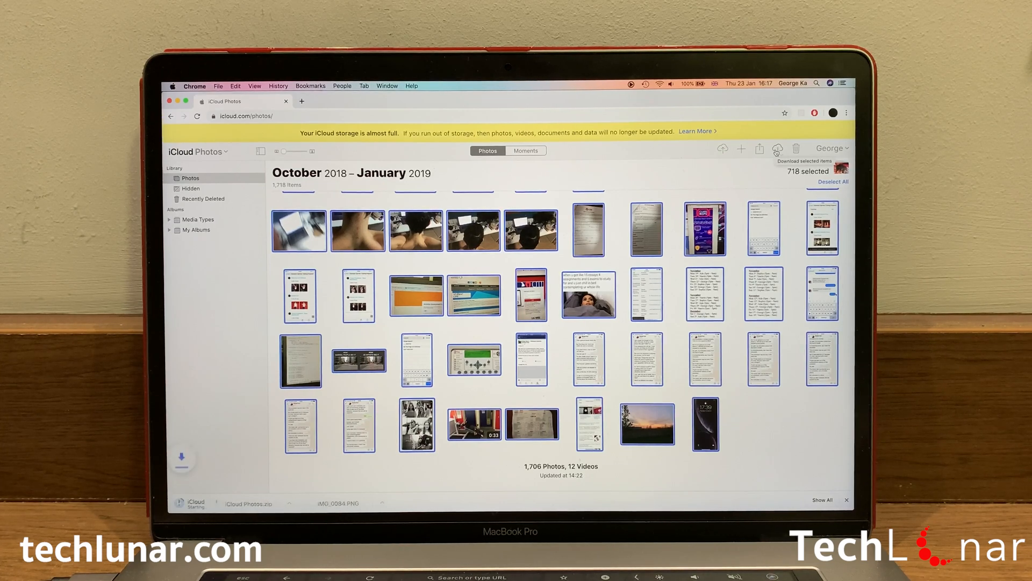
pyautogui.click(777, 147)
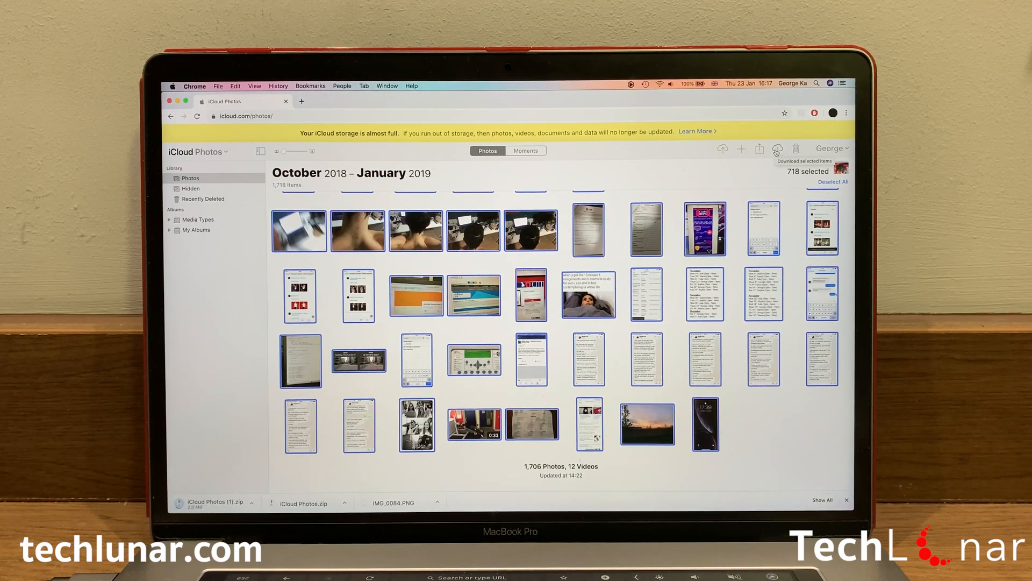